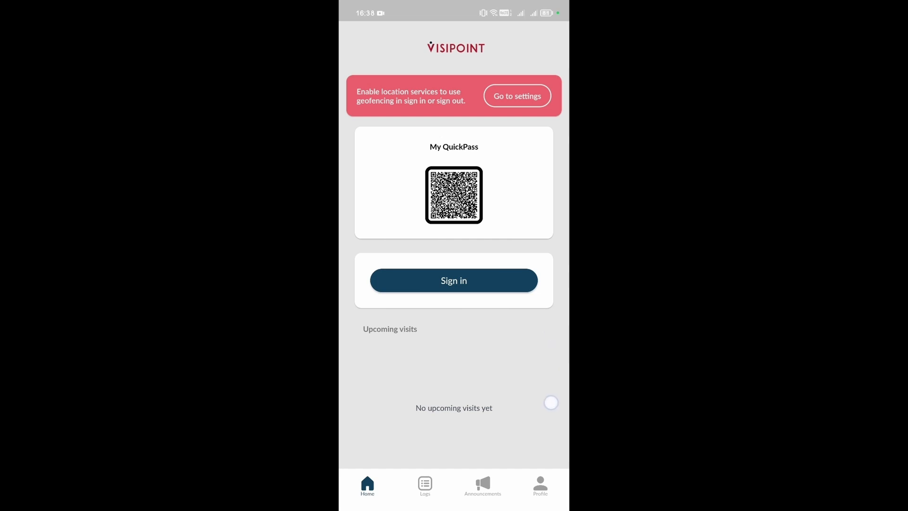
# Go to the account's profile page showing personal details and the password reset option
pyautogui.click(540, 485)
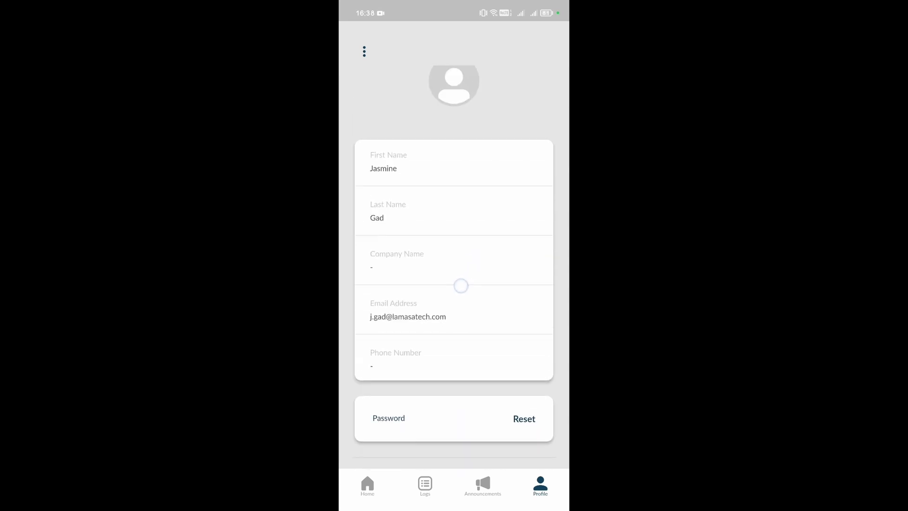
# Bring up the profile's account options (edit data, sign out, deactivate) from the three-dot menu
pyautogui.scroll(-3)
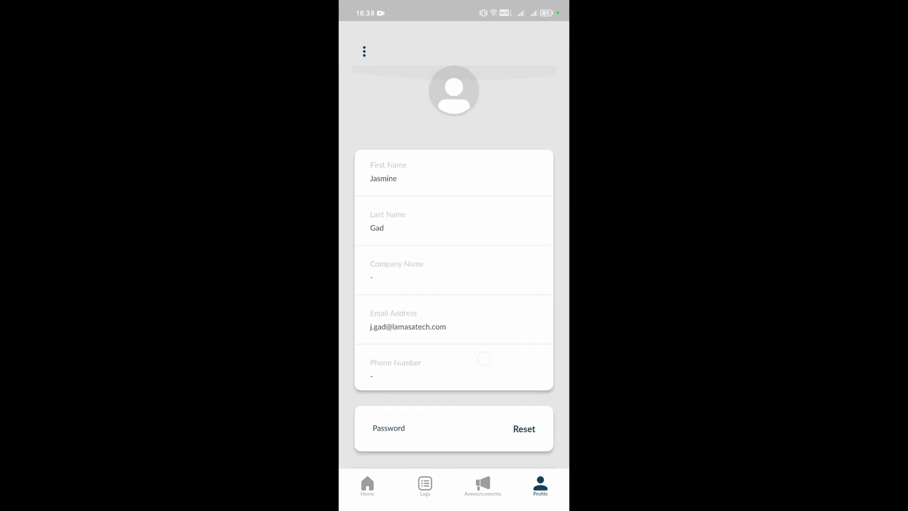
pyautogui.click(363, 51)
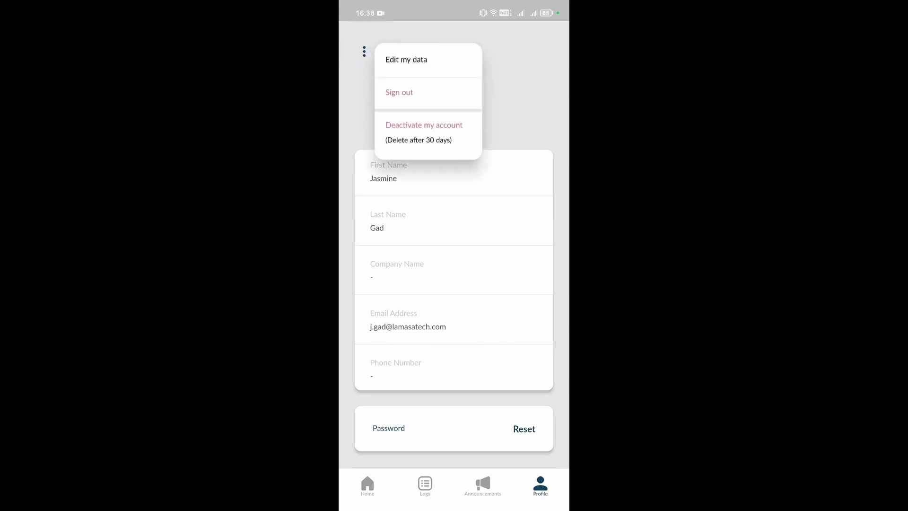
# Deactivate the account, confirming with the account password, returning to the login screen
pyautogui.click(424, 125)
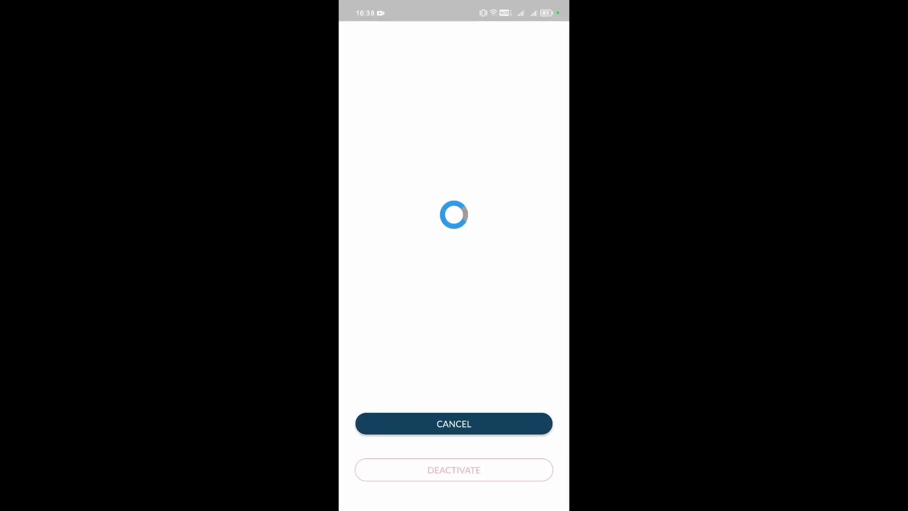
pyautogui.click(453, 220)
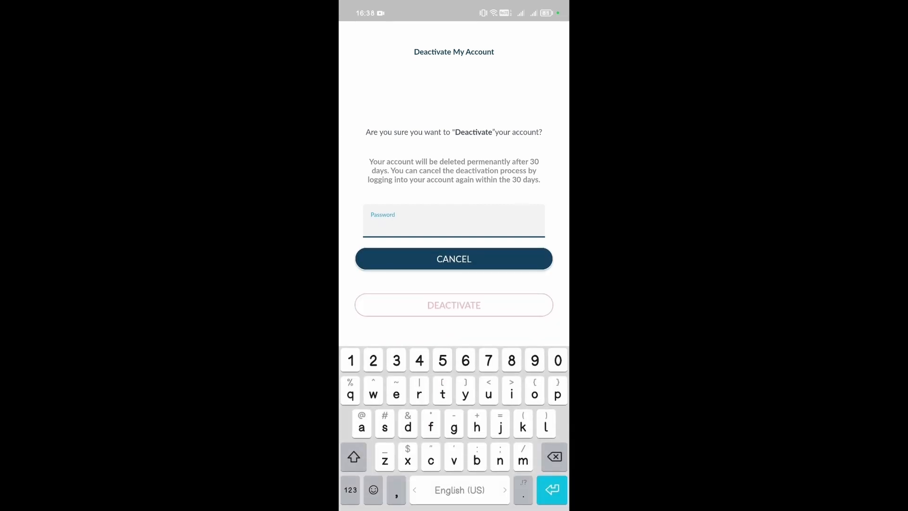
pyautogui.click(353, 457)
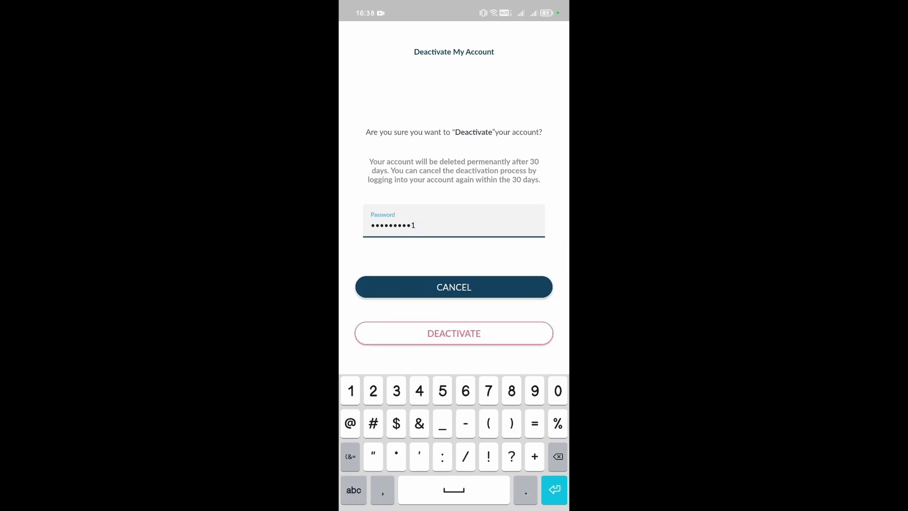
pyautogui.click(453, 333)
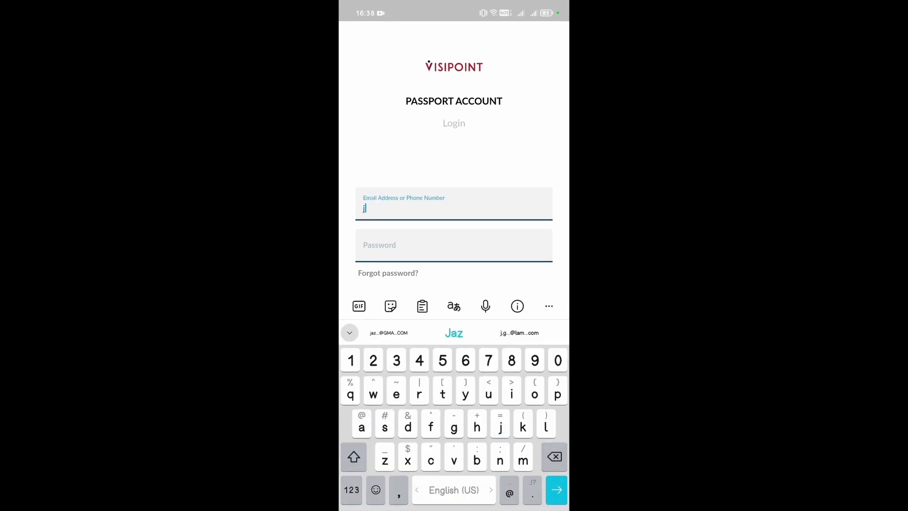
# Log back in with the account email and password so the home screen loads
pyautogui.click(519, 332)
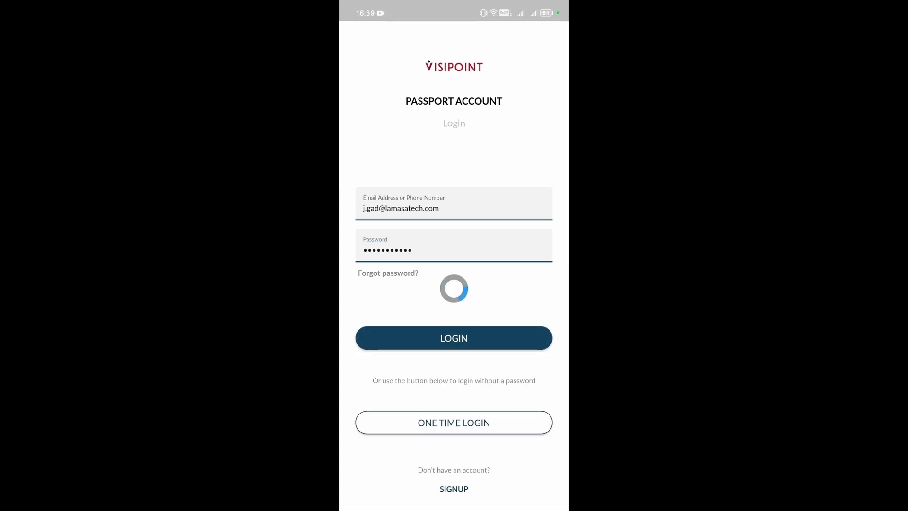
pyautogui.click(453, 338)
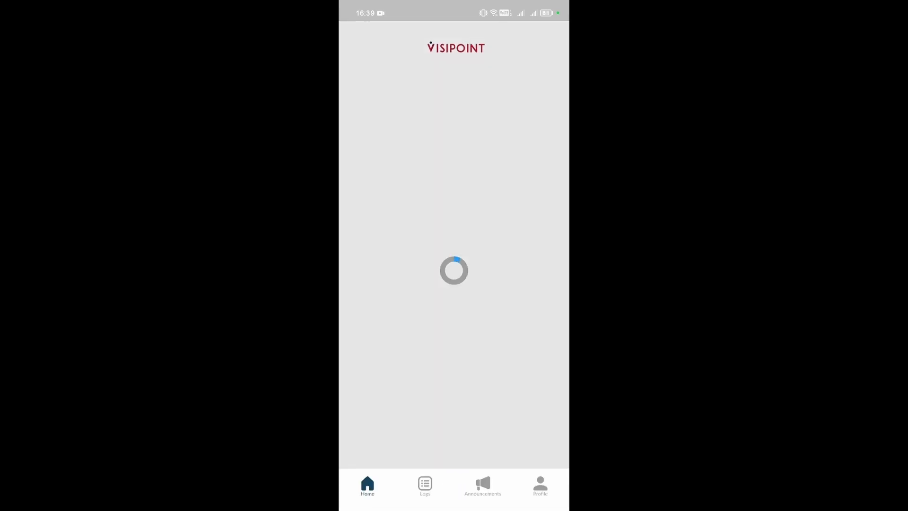